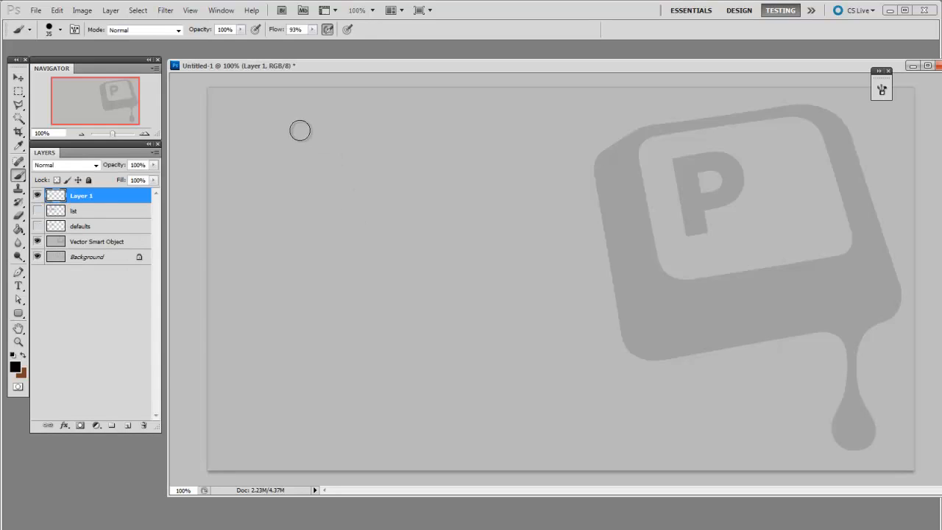
- Reveal the defaults layer listing B Brush, E Eraser, Ctrl+T Free Transform, then reach the Edit menu
{"action": "left_click_drag", "start_coordinate": [295, 140], "coordinate": [547, 353]}
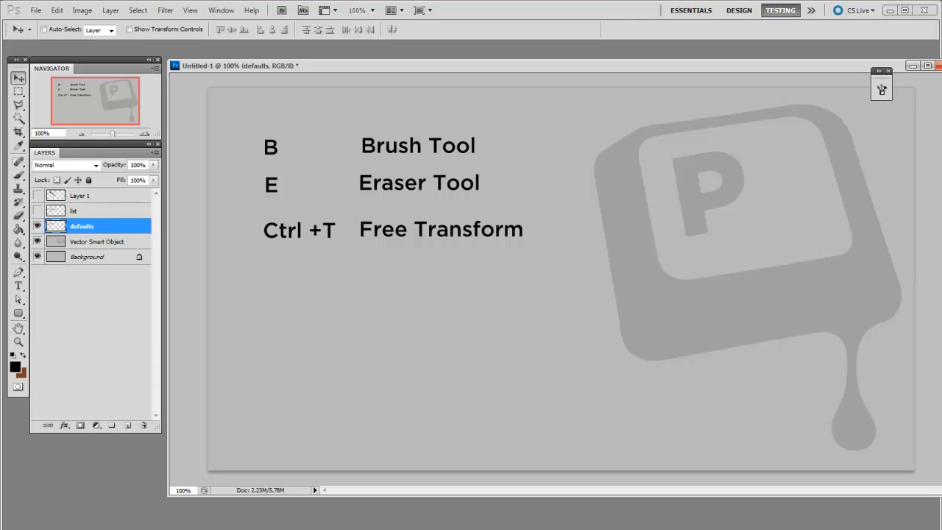
{"action": "left_click", "coordinate": [56, 16]}
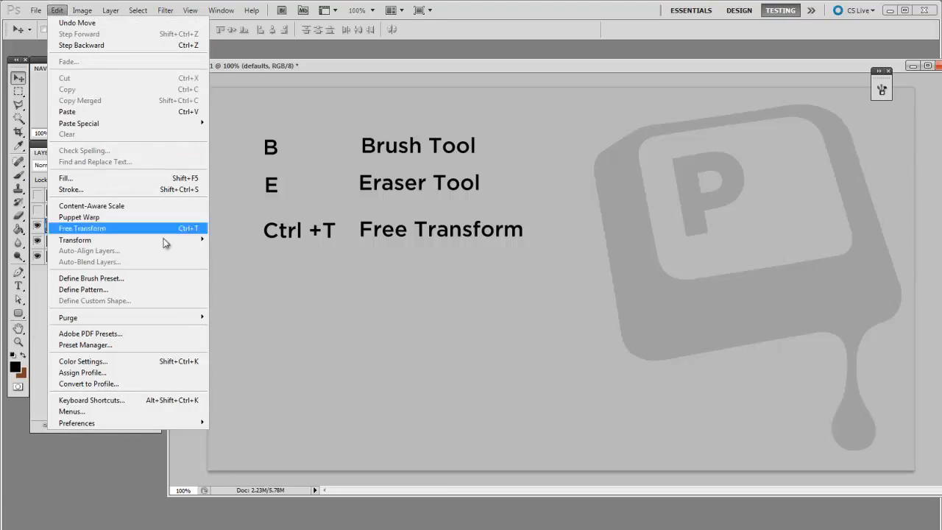
- Review the Application Menus shortcuts in Keyboard Shortcuts and close the dialog
{"action": "left_click", "coordinate": [91, 400]}
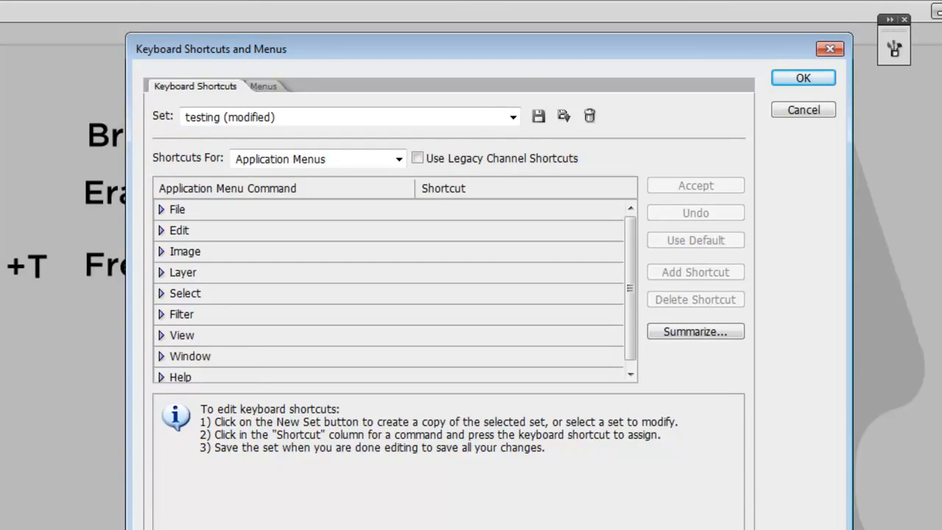
{"action": "left_click", "coordinate": [161, 209]}
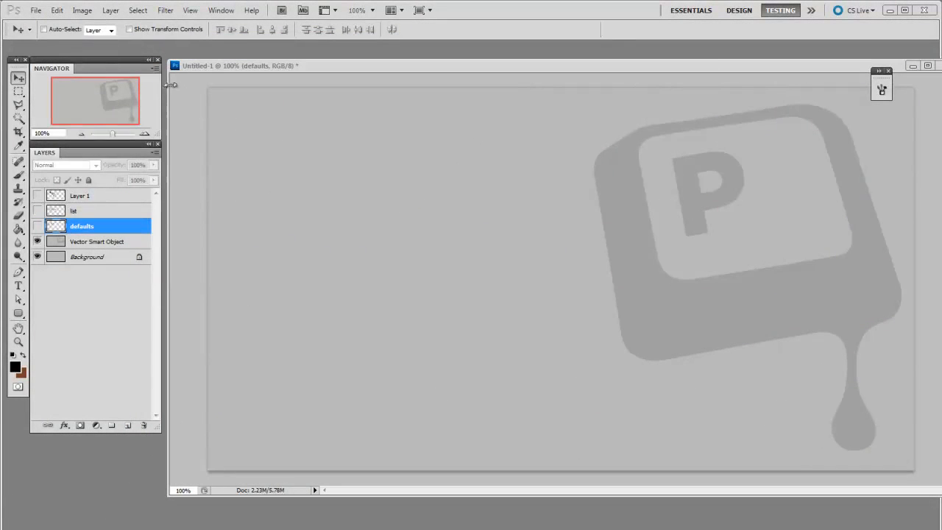
{"action": "mouse_move", "coordinate": [186, 80]}
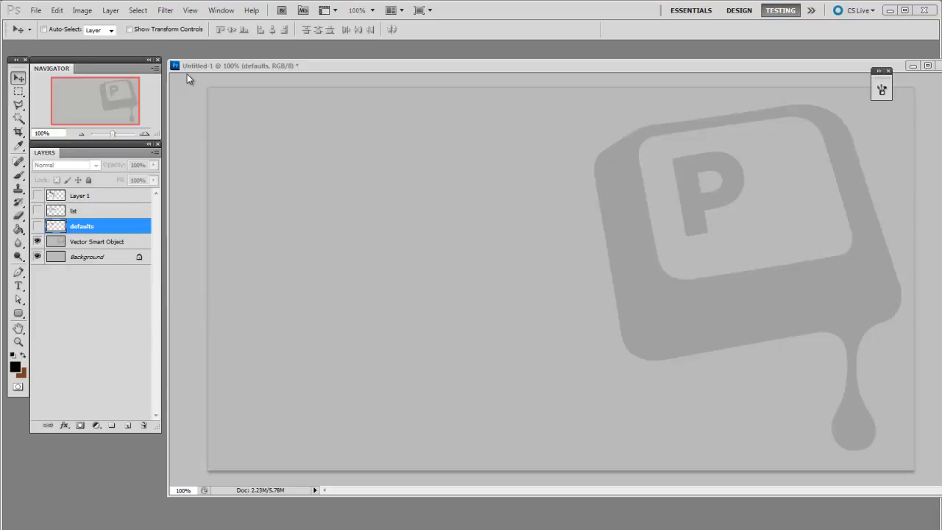
{"action": "mouse_move", "coordinate": [206, 90]}
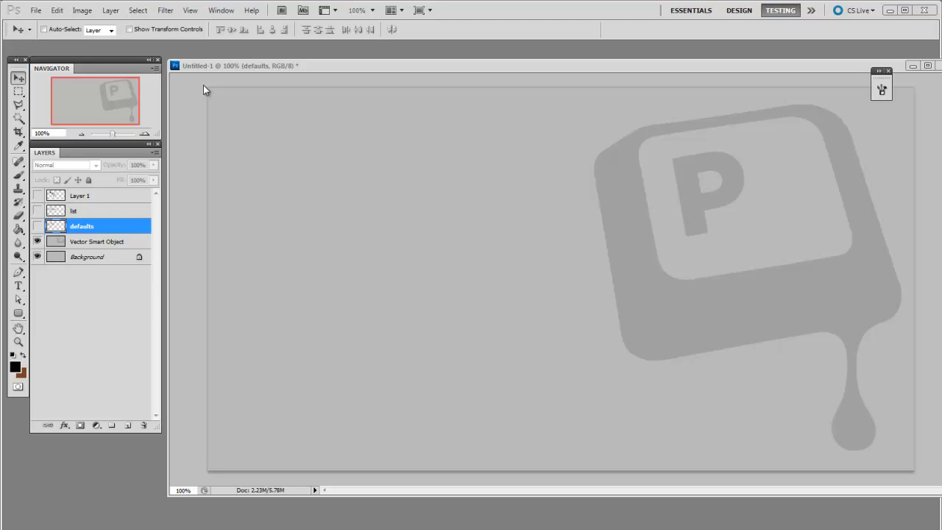
{"action": "mouse_move", "coordinate": [171, 53]}
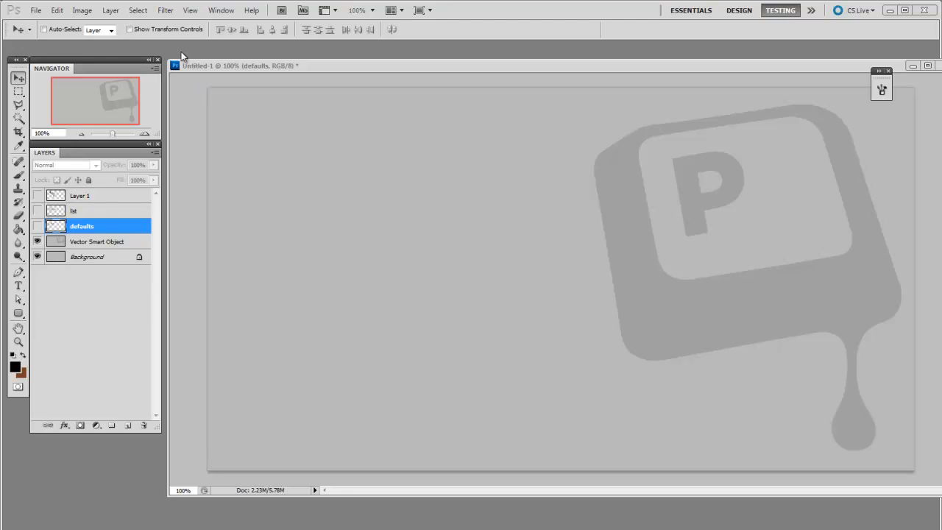